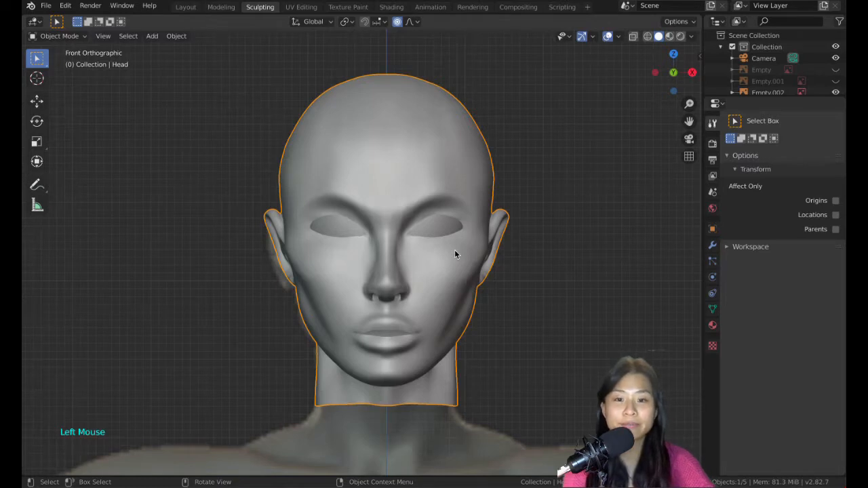
Bring up the Add menu to choose a new mesh primitive over the body reference.
key(shift+a)
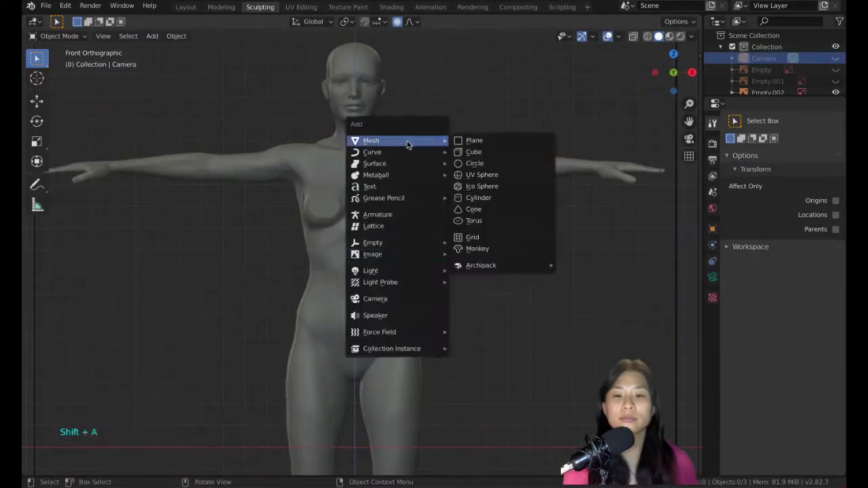
Add a cube and shape its waist and hip loops to the side profile, then mirror it.
click(473, 152)
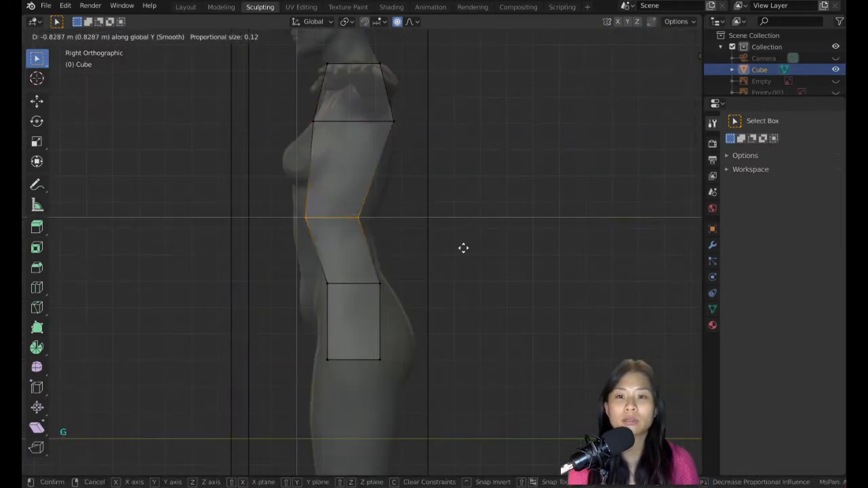
key(s)
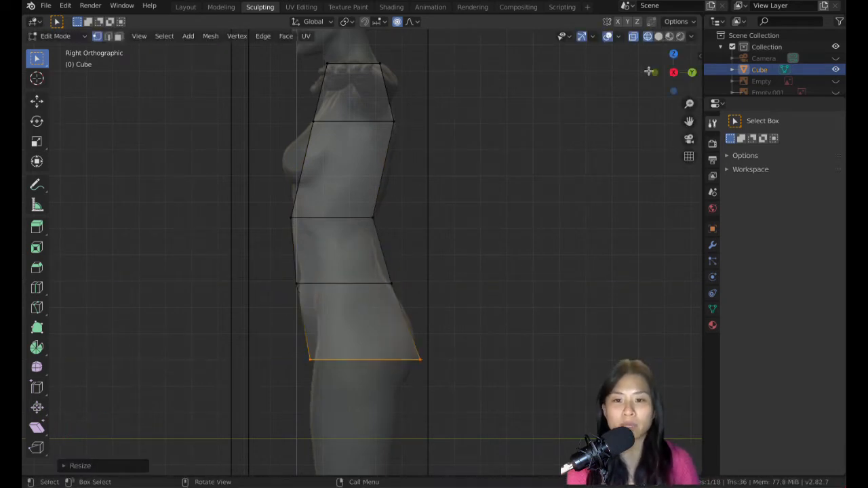
key(g)
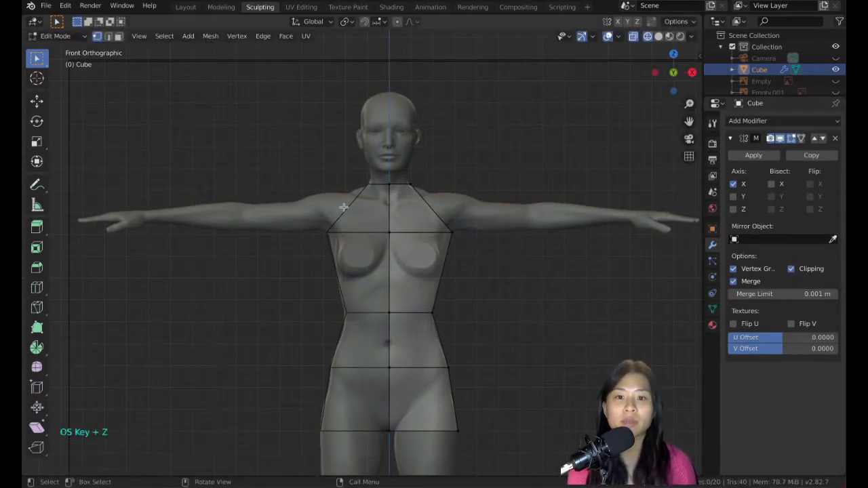
Add subdivision smoothing and extra loop cuts so the torso cage rounds over chest, waist and hips.
key(g)
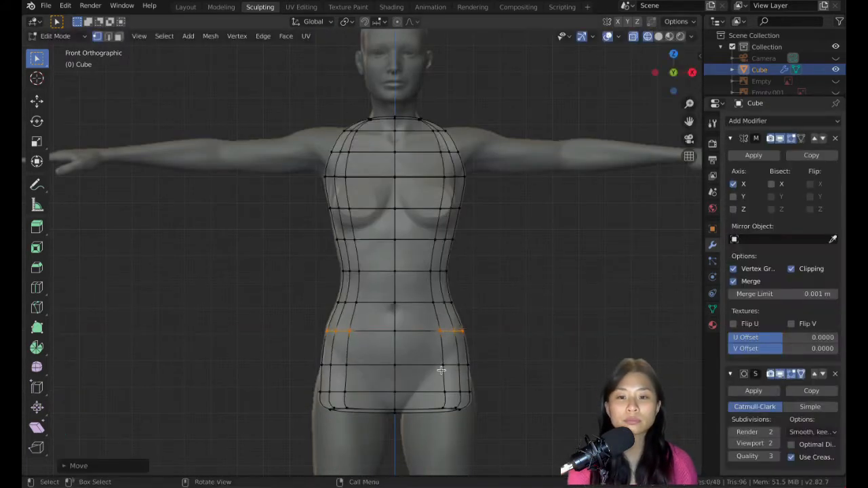
Switch to solid shading and pull torso vertices to the back and side profile, extending toward the ankle.
key(g)
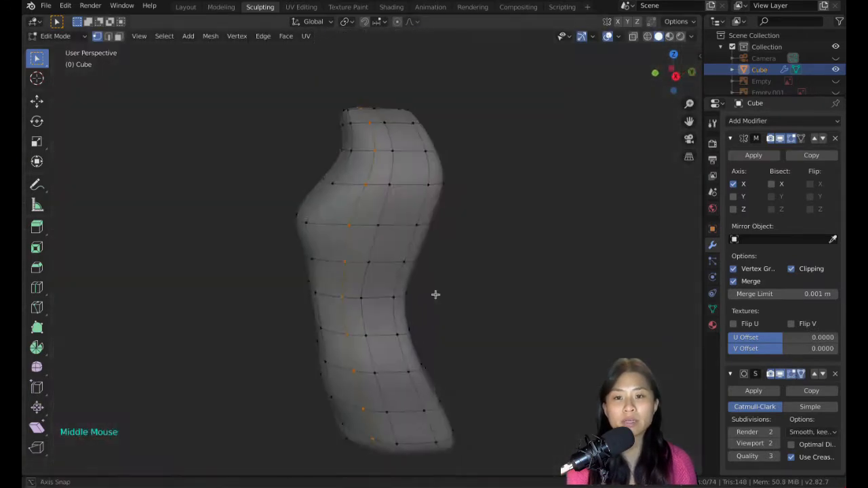
key(z)
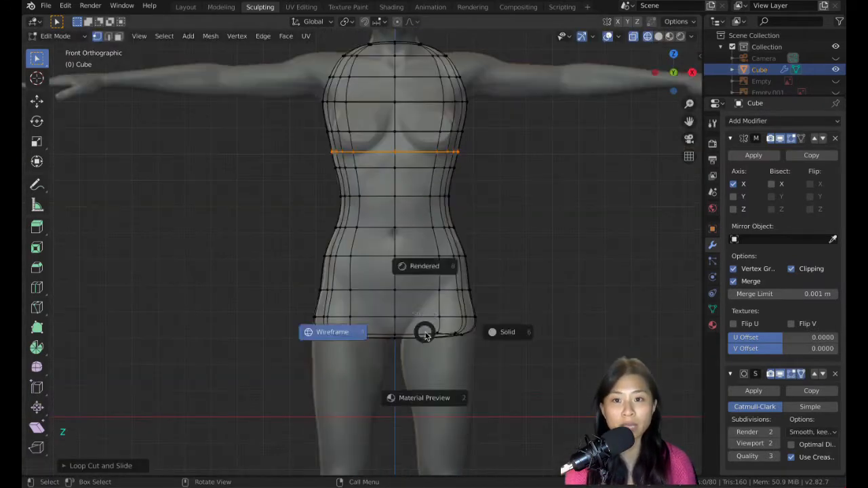
click(507, 331)
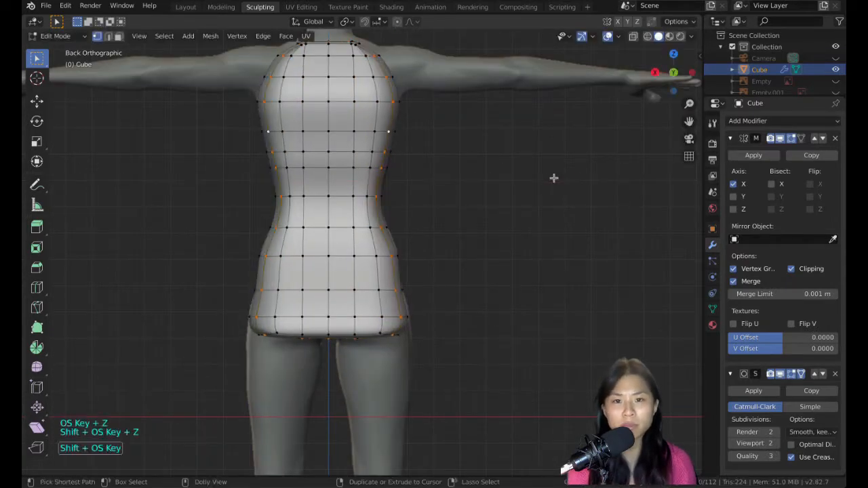
key(x)
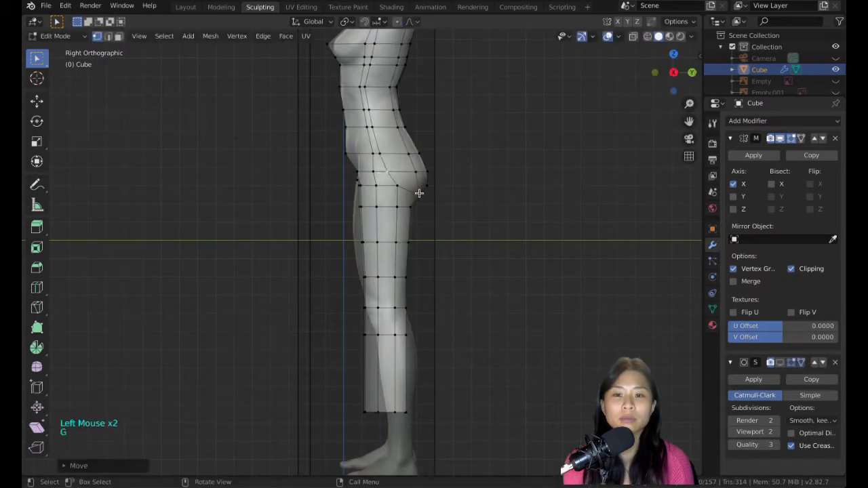
Shape the extruded leg vertices to match the reference side profile.
key(s)
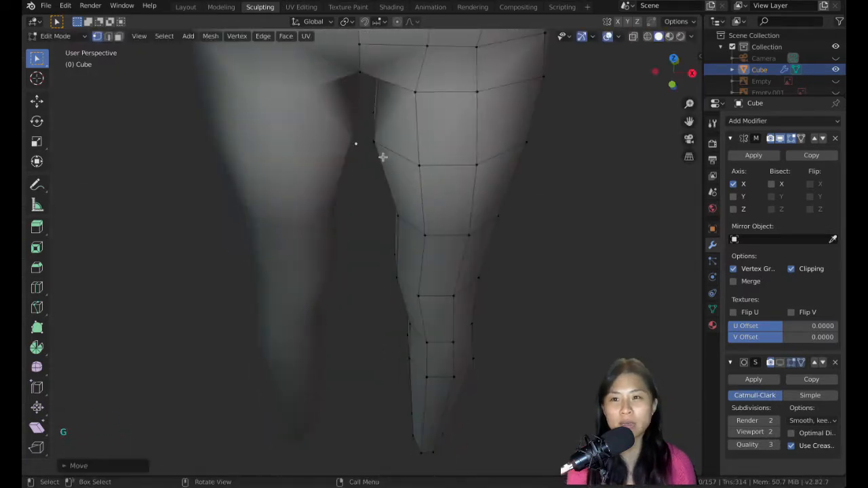
key(g)
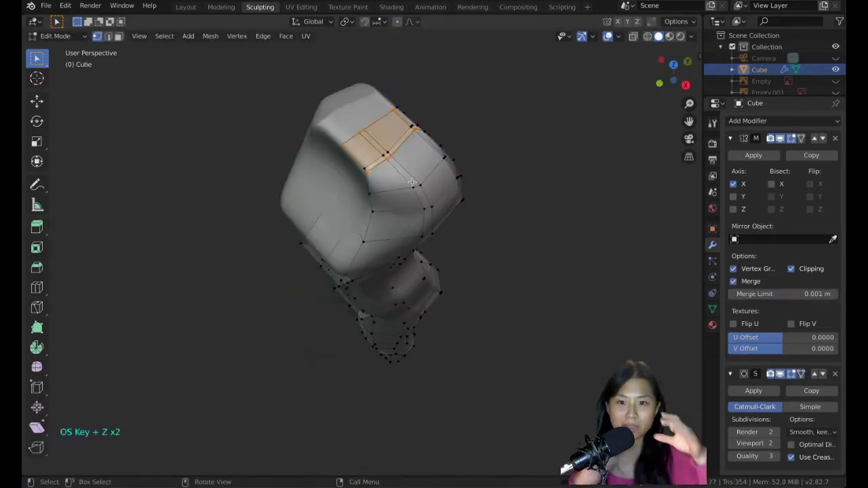
Form the neck opening ring at the top of the torso.
drag(409, 183, 442, 263)
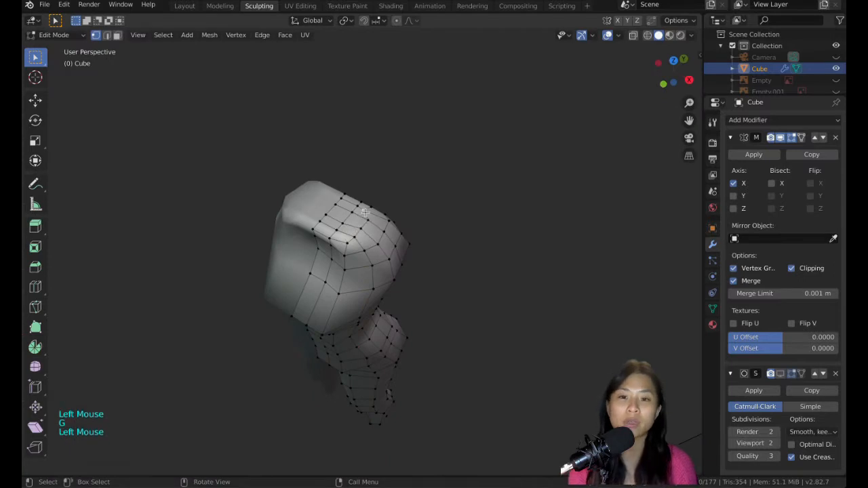
key(s)
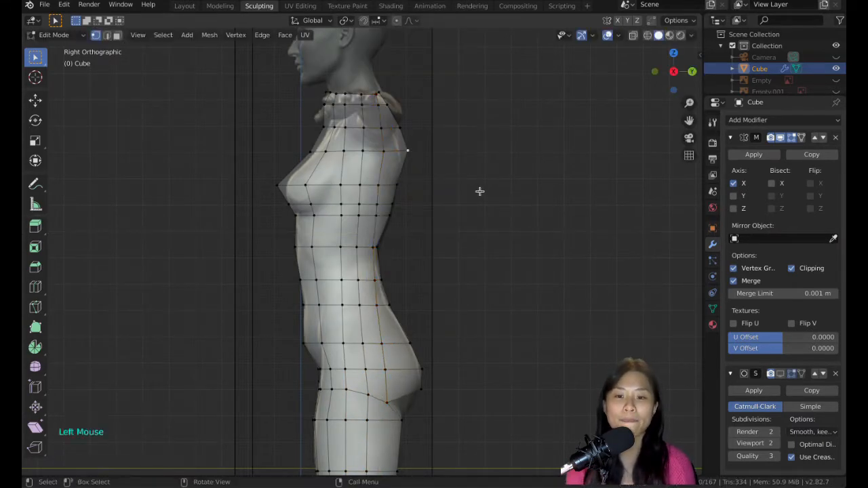
Tuck buttock and upper-thigh vertices to the back curve and wrap the knee loops.
scroll(down, 3)
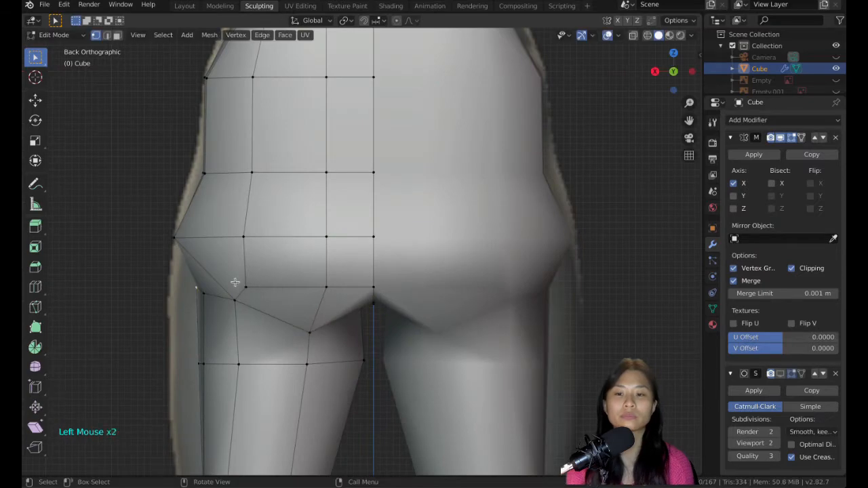
key(g)
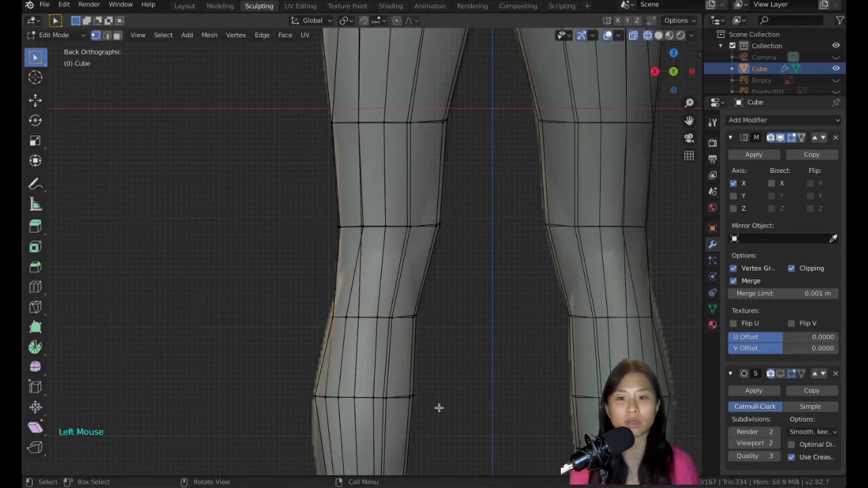
Extrude the bottom leg loop down to the ankle and fit the lower leg to the side profile.
key(s)
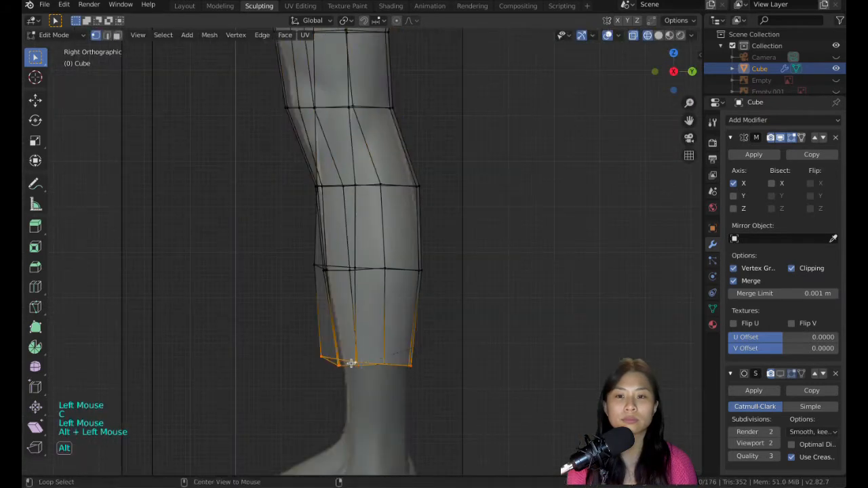
key(s)
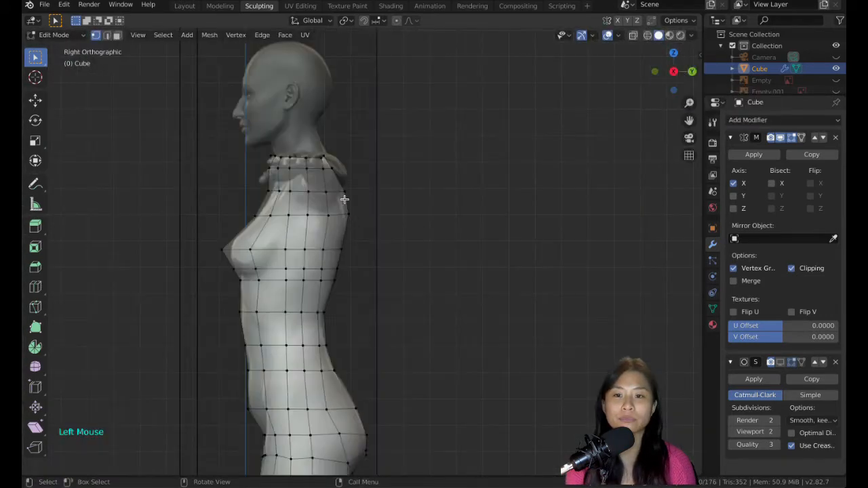
Delete the selected shoulder faces to open a hole for the arm.
key(g)
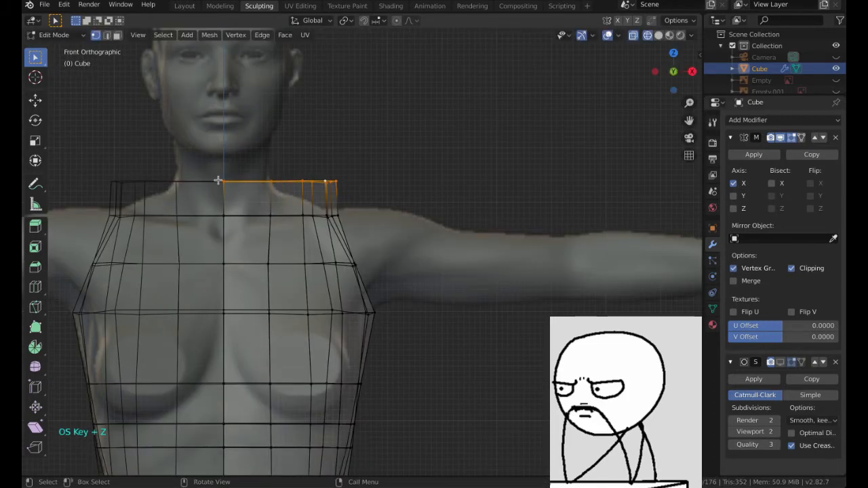
scroll(down, 3)
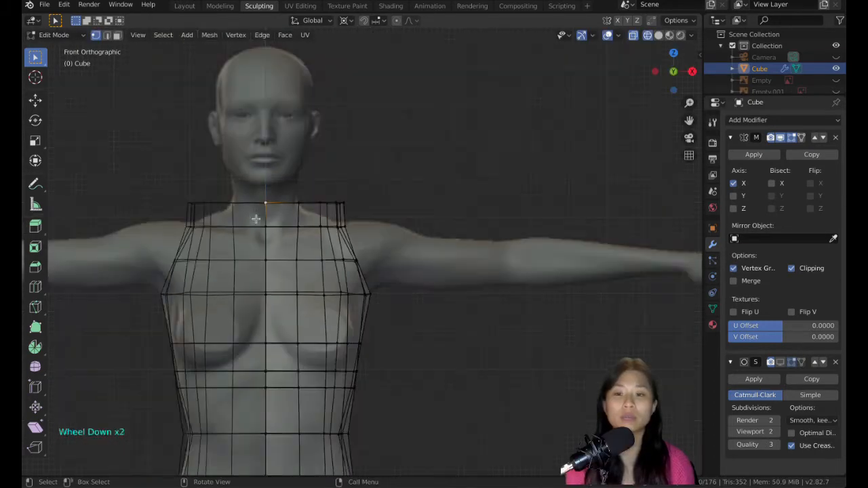
key(s)
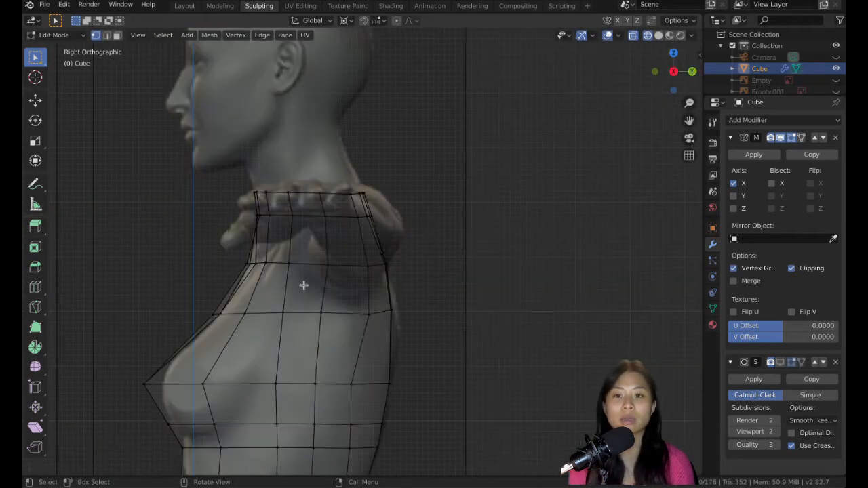
key(x)
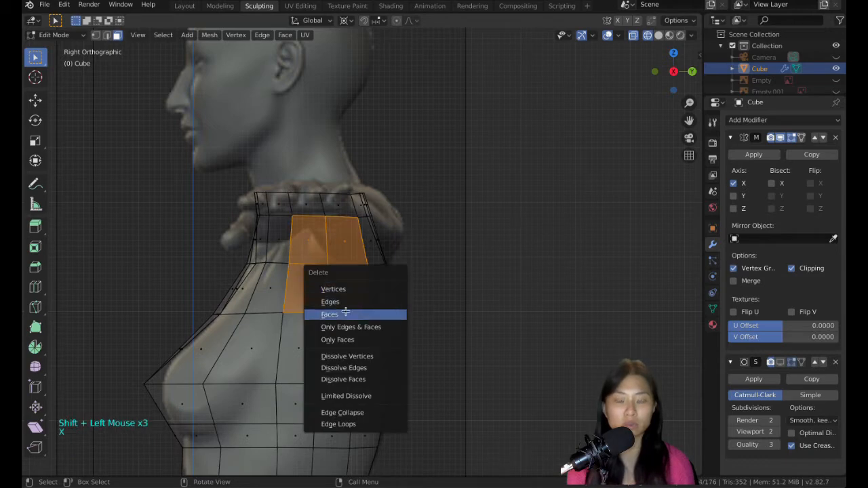
click(328, 315)
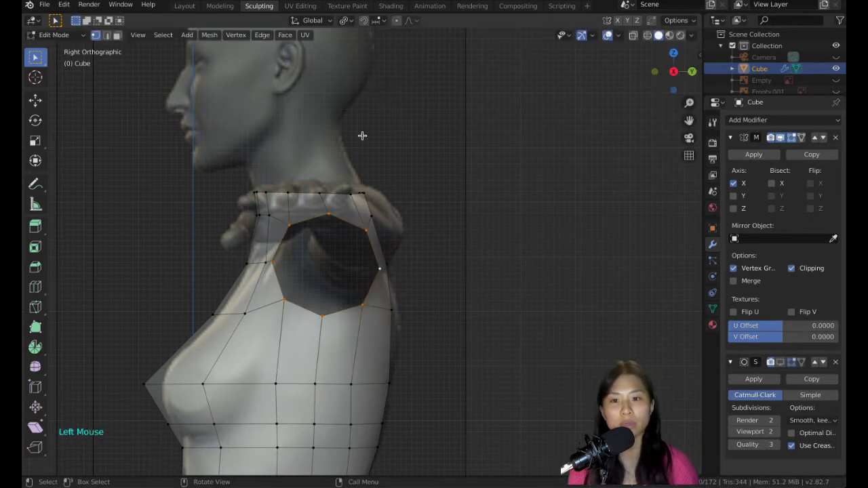
Extrude the arm outward from the opening and pull back and buttock loops to the reference.
scroll(down, 3)
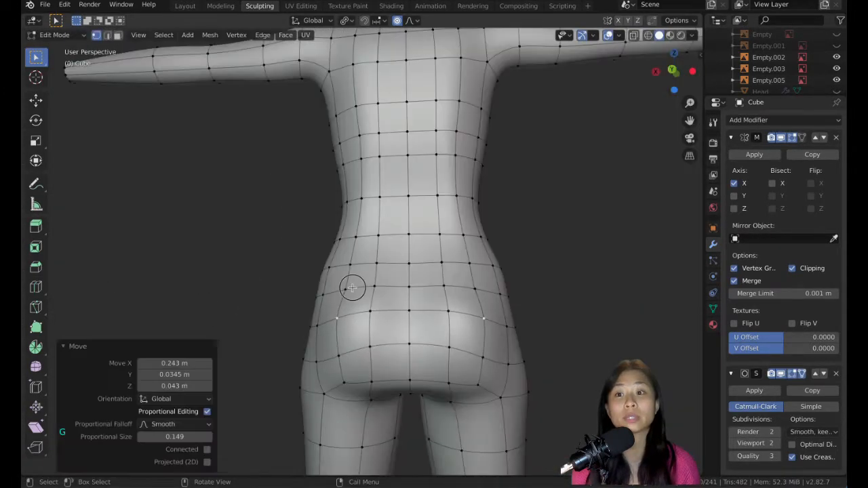
Adjust the back reference empty, then build concentric breast loops around the nipple.
key(Tab)
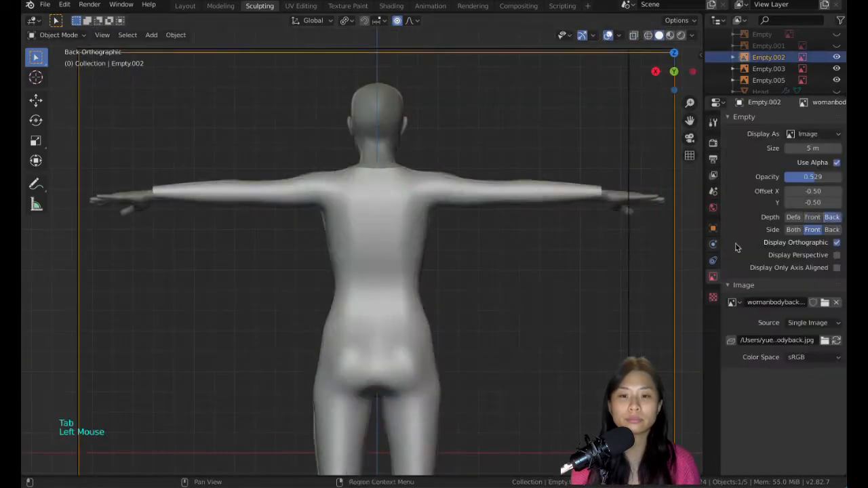
key(Tab)
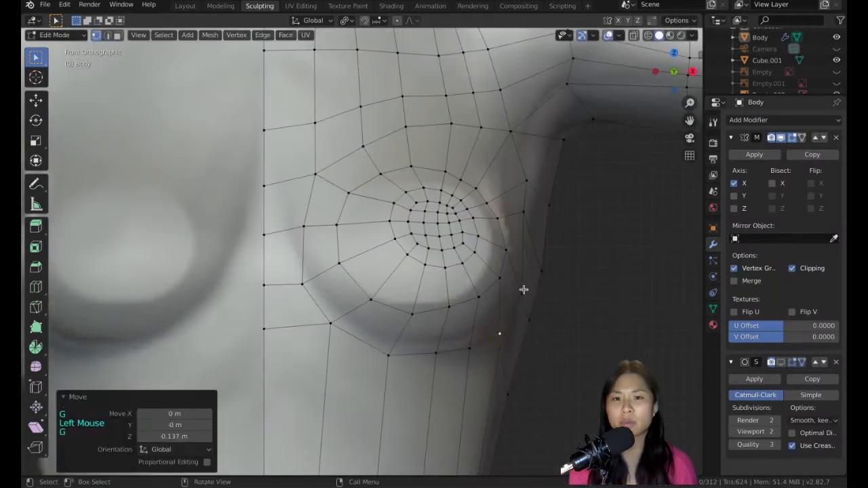
Preview the smoothed breasts, enable Mirror merge and even out the chest vertices.
key(Tab)
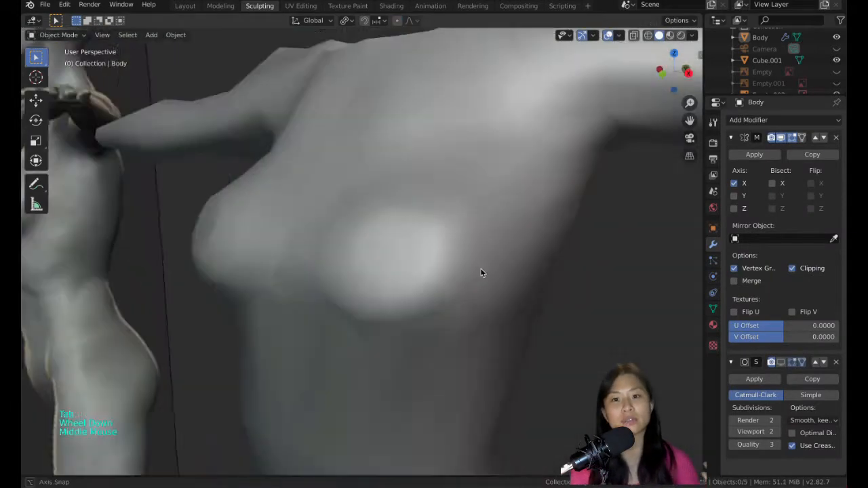
key(Tab)
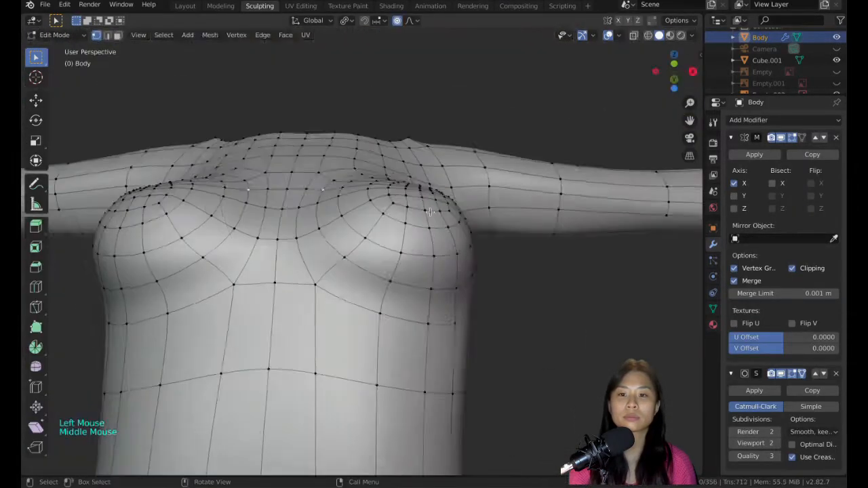
Scrape-sculpt the torso smooth, then reshape the calf vertices against the back reference.
click(54, 35)
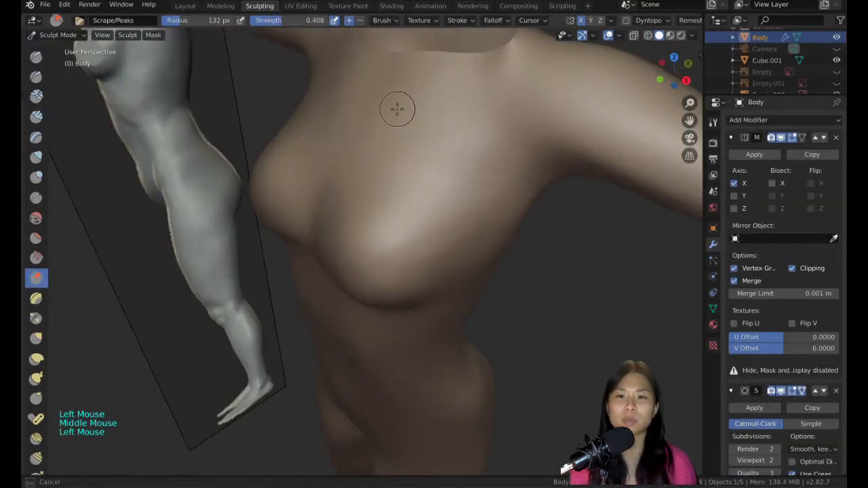
key(Tab)
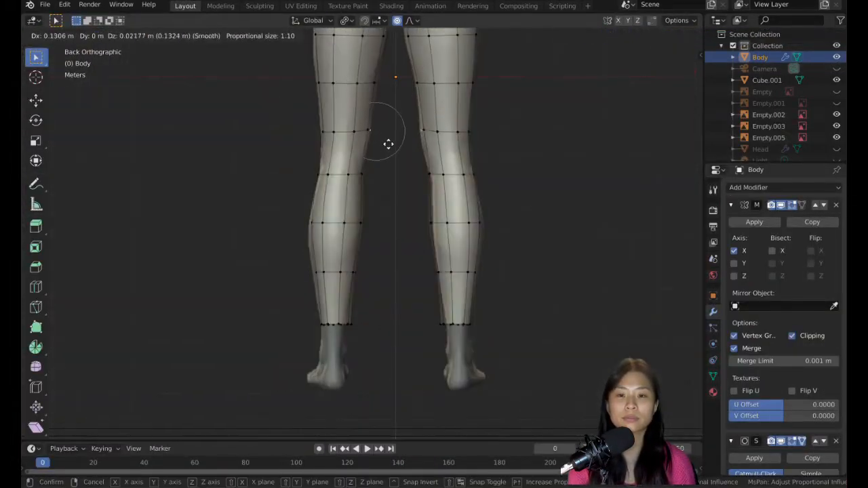
Confirm the calf reshaping, then sculpt Draw Sharp contours into the lower belly and pelvis.
click(259, 5)
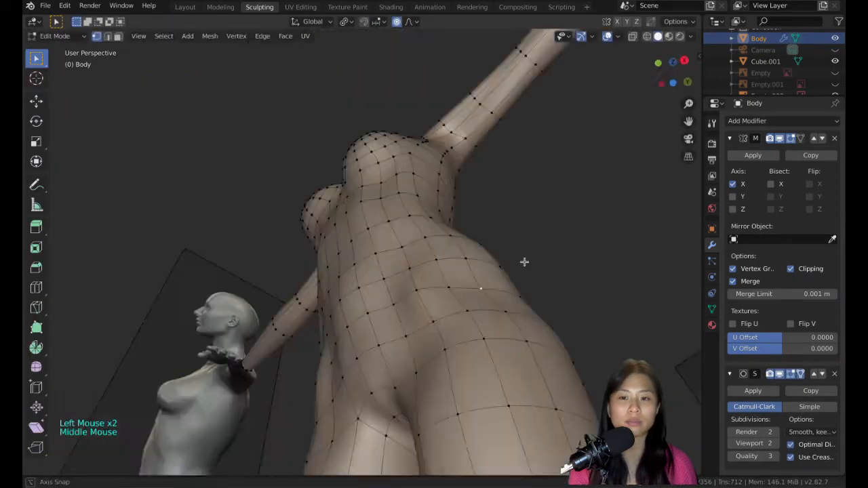
key(Tab)
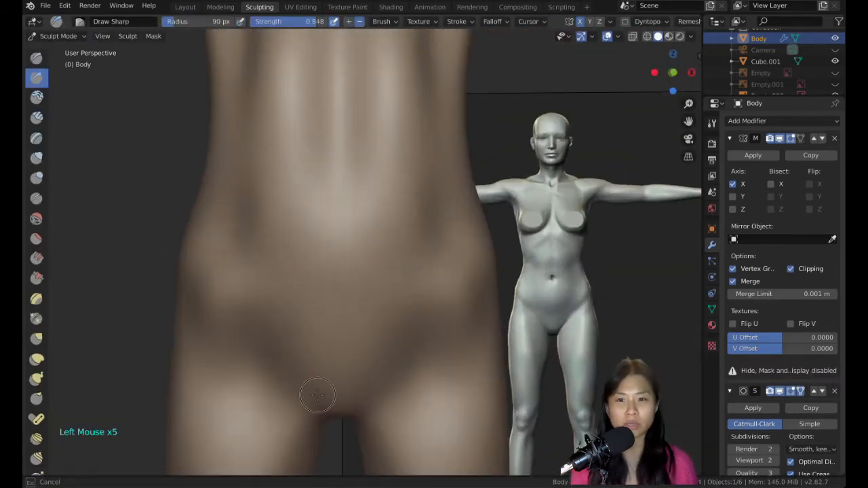
Pull the hip and upper-thigh vertices outward with proportional editing, checking the rounder result in sculpt view.
key(Tab)
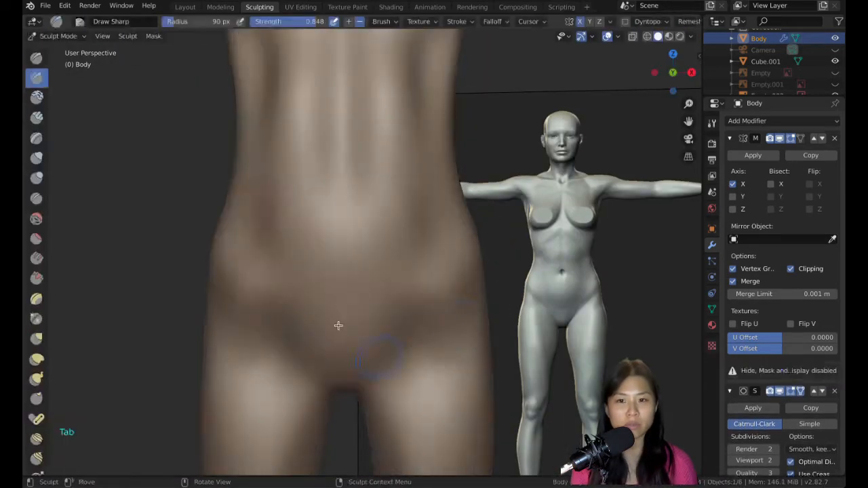
key(Tab)
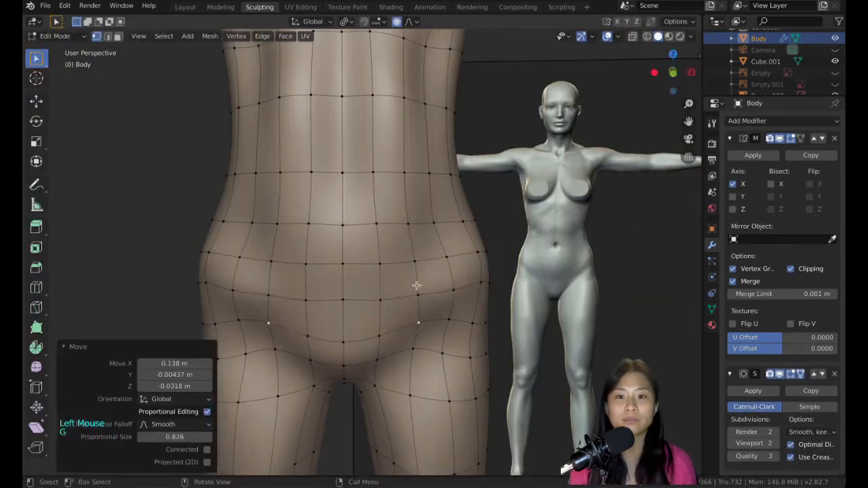
key(Tab)
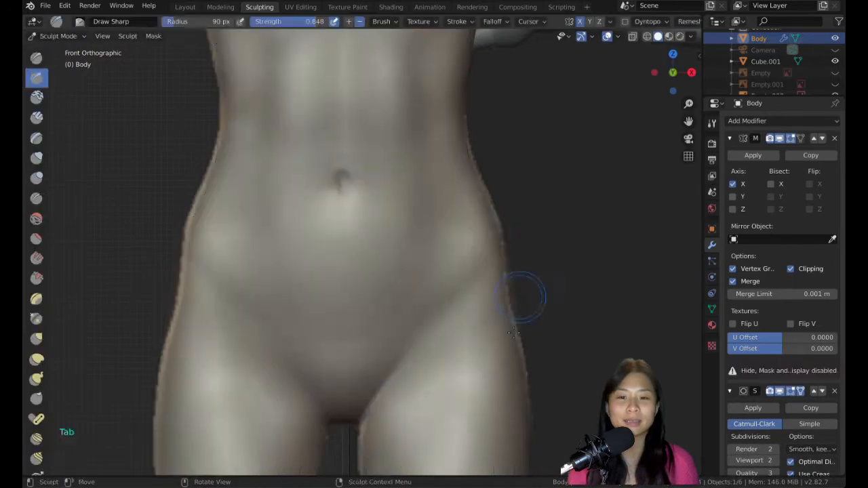
key(Tab)
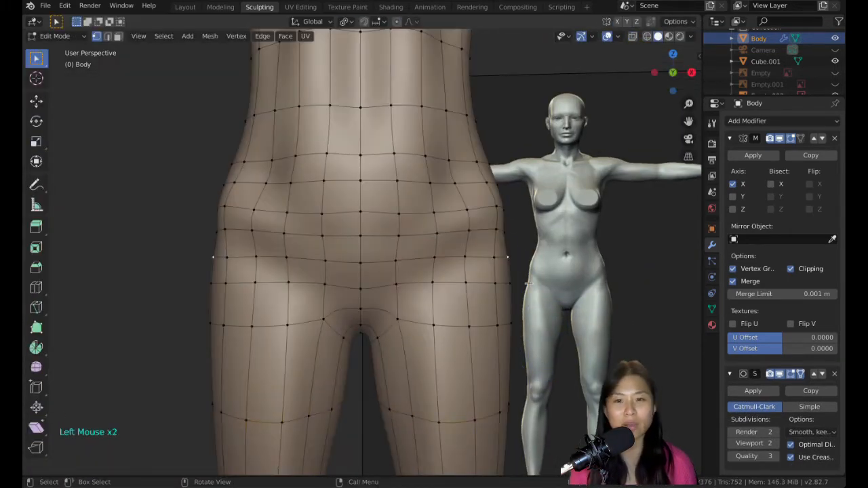
Add an edge loop around the upper thigh (Ctrl+R) and move the upper chest vertices into a new neckline.
key(ctrl+r)
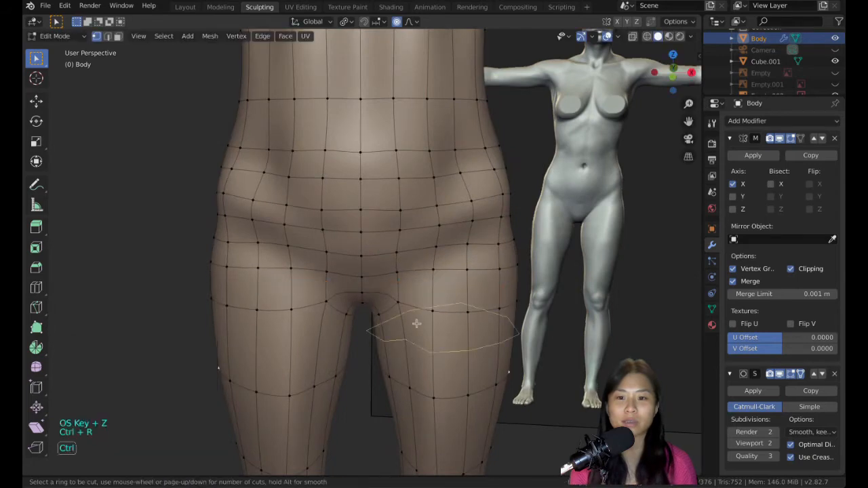
key(Tab)
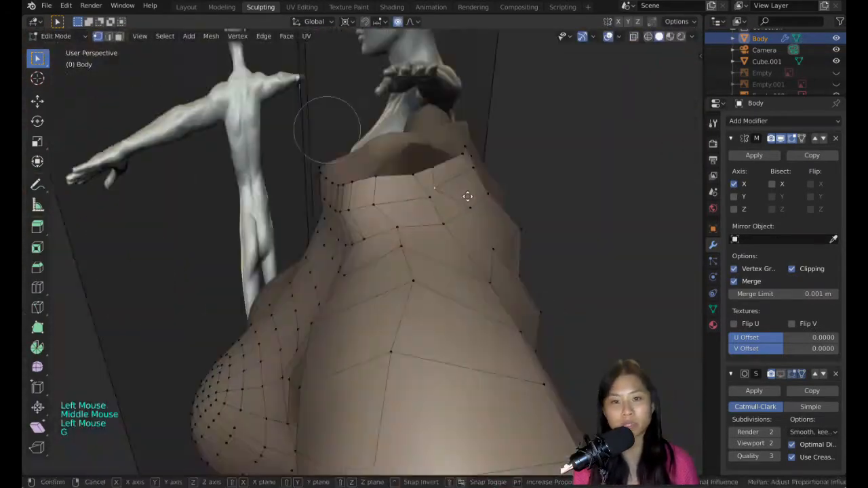
click(56, 35)
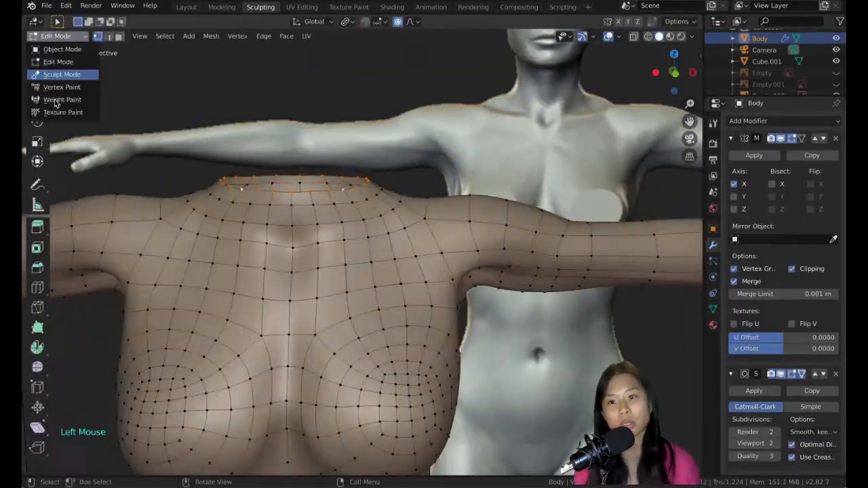
Crease-sculpt a sternum line into the upper chest and reshape the knee vertices smooth.
click(63, 73)
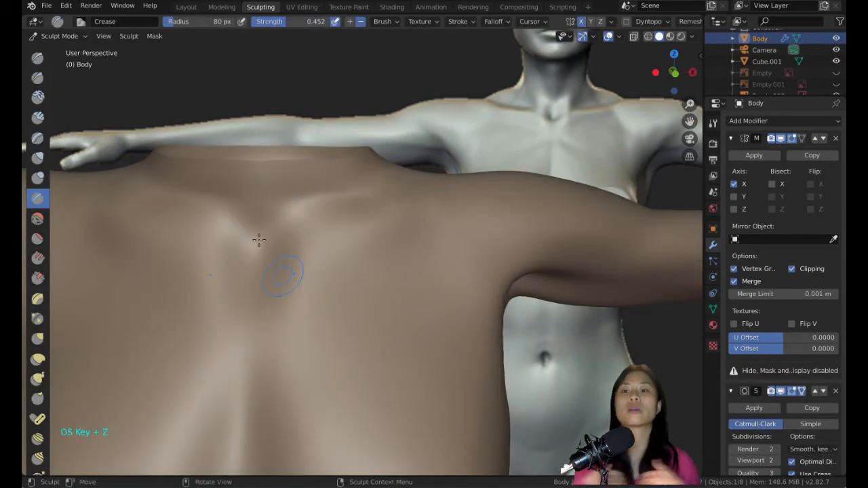
key(Tab)
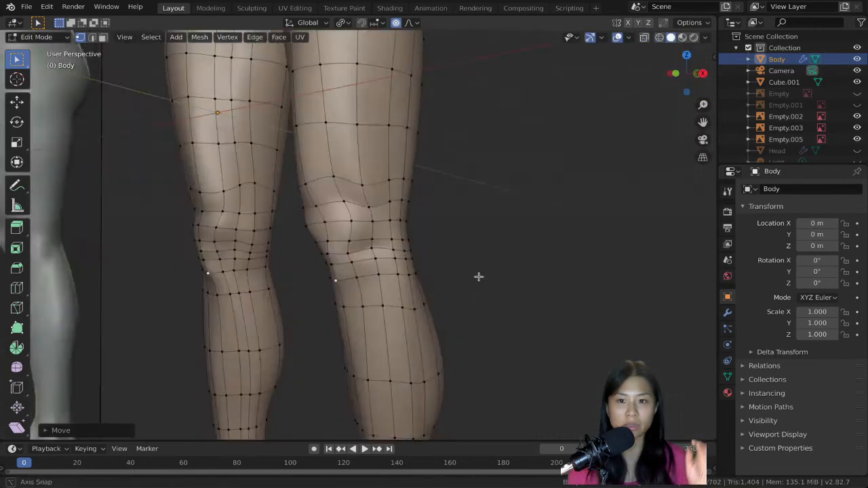
key(Tab)
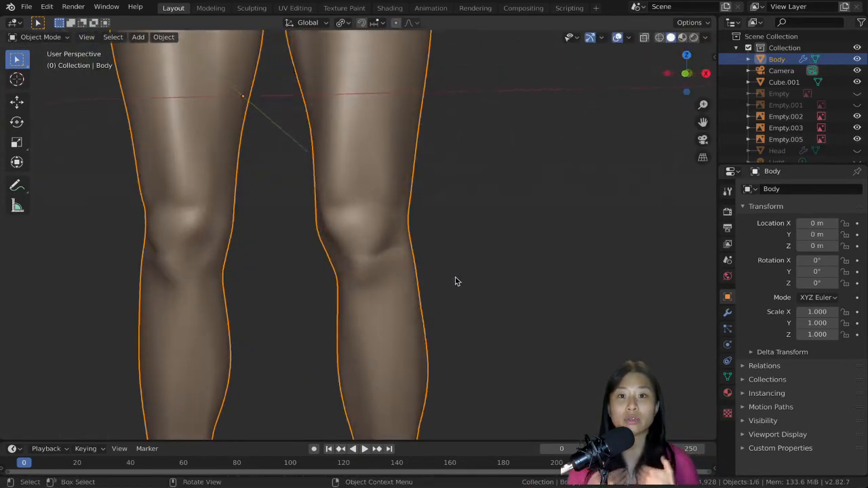